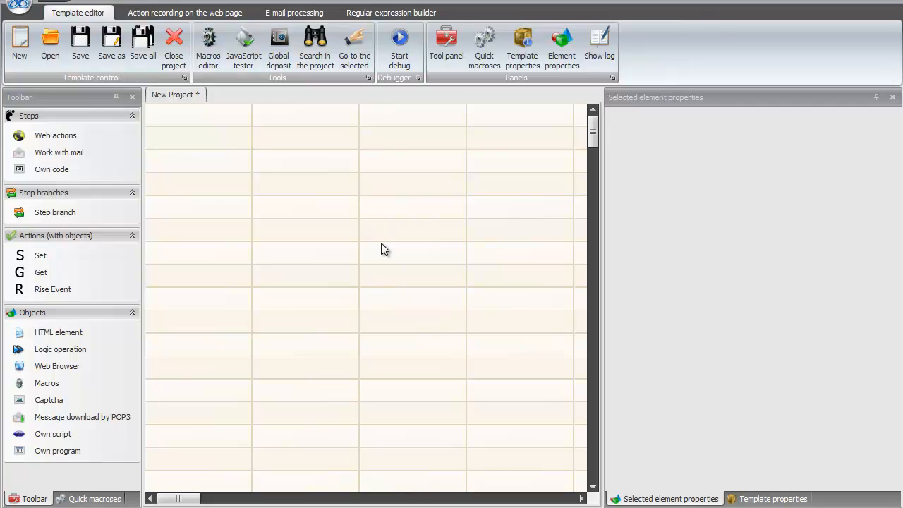
mouse_move(272, 226)
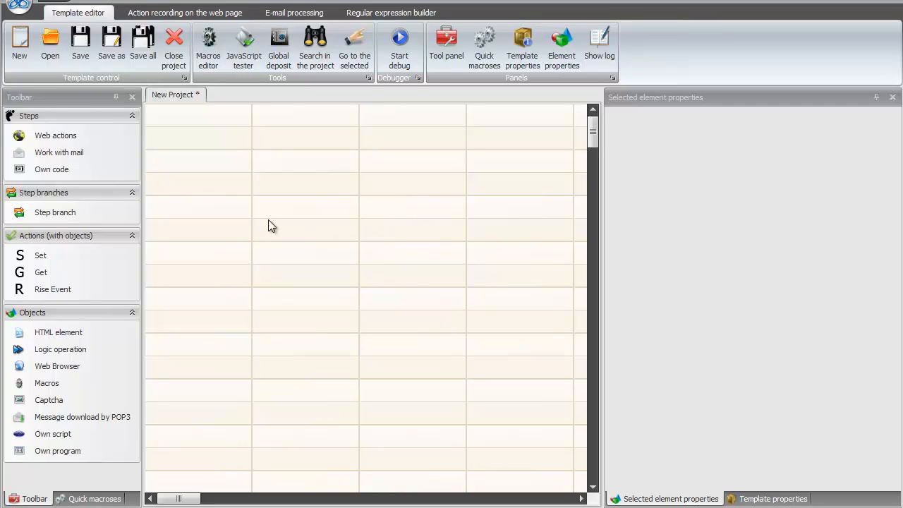
Bring up the Open dialog listing the saved templates in the templates folder
left_click(48, 40)
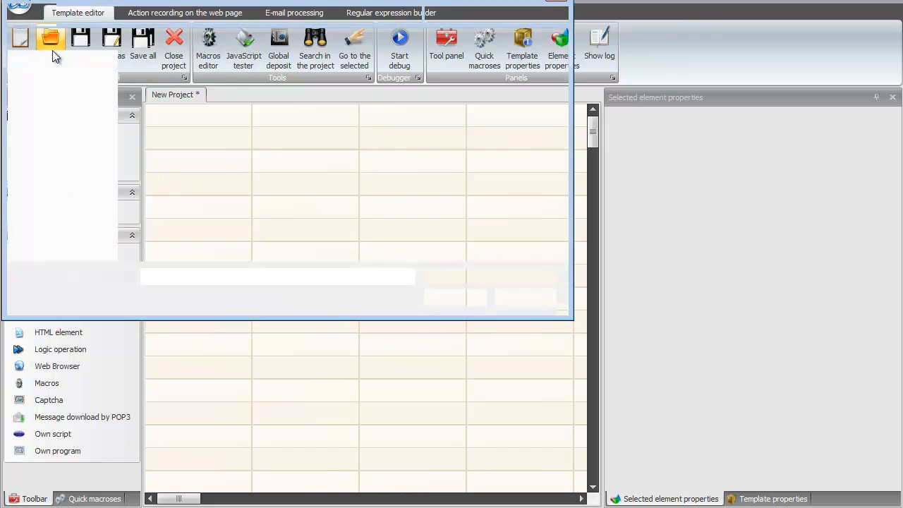
left_click(46, 39)
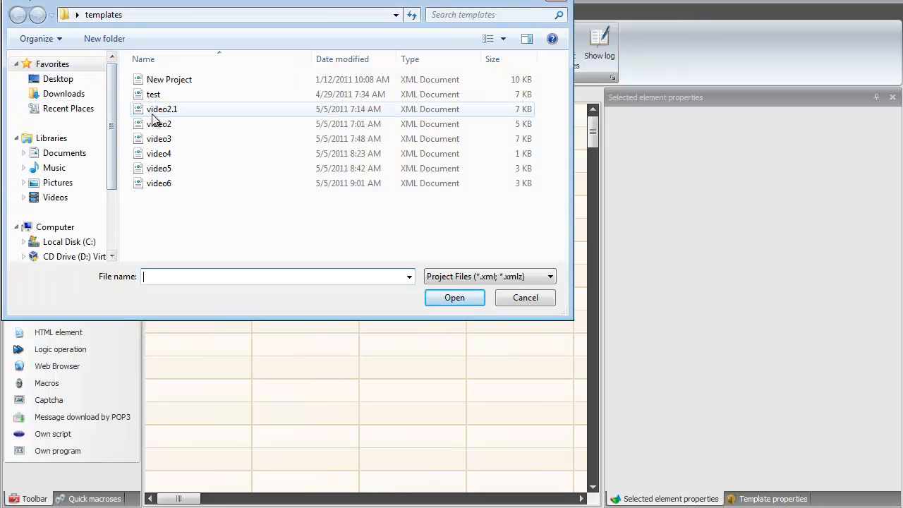
Load the video3 template and review the Clearing cookies and Going to page action settings
double_click(159, 139)
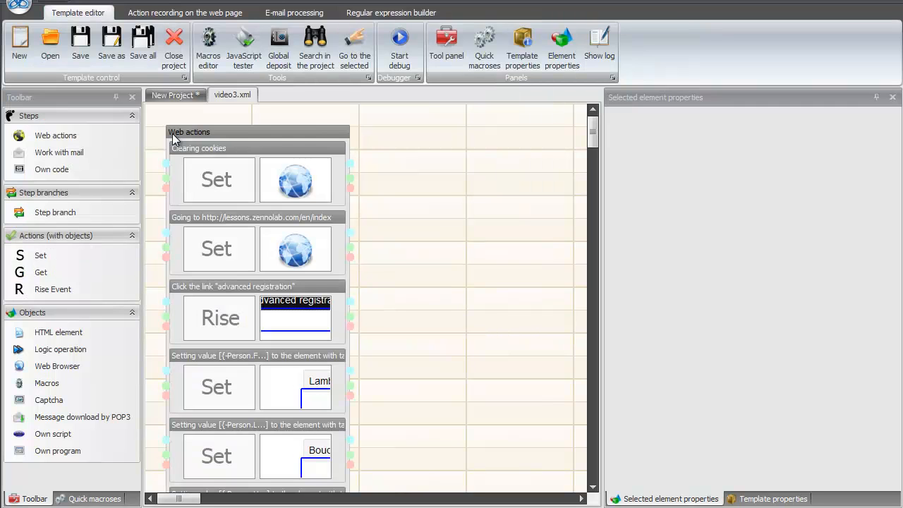
left_click(217, 180)
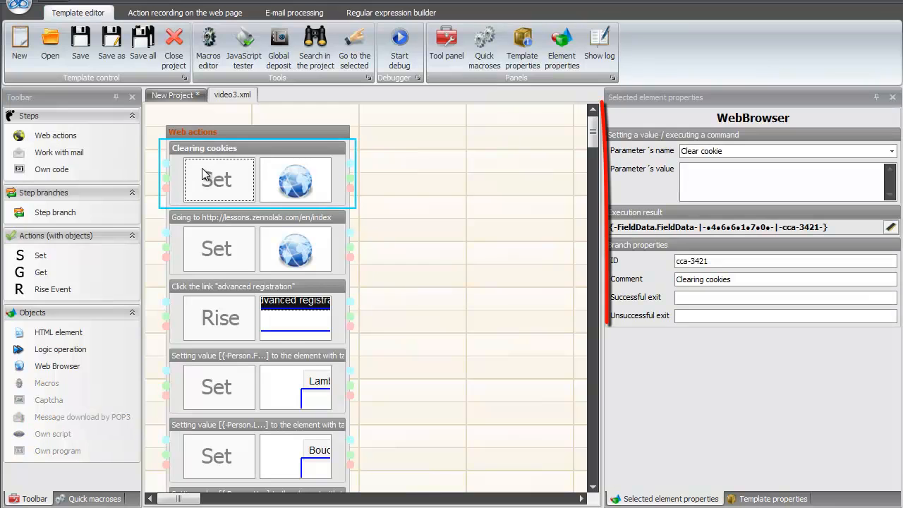
scroll("down", 3)
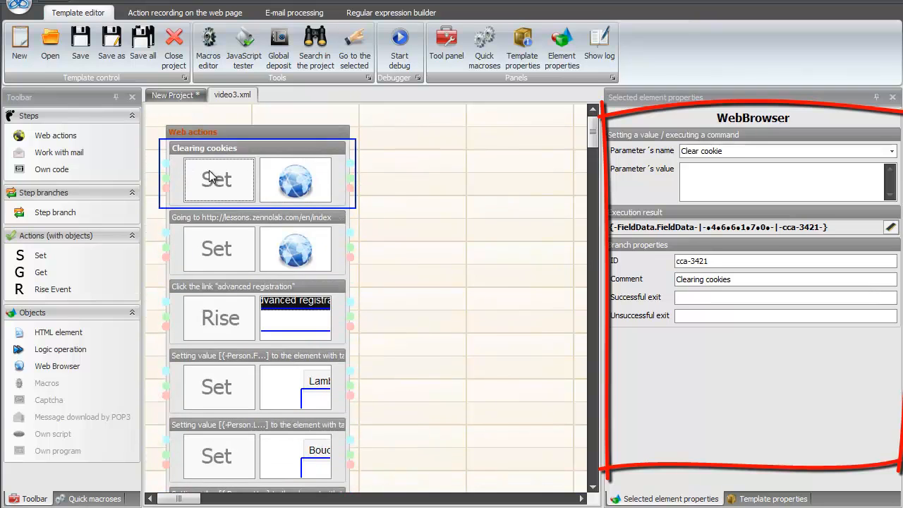
left_click(219, 249)
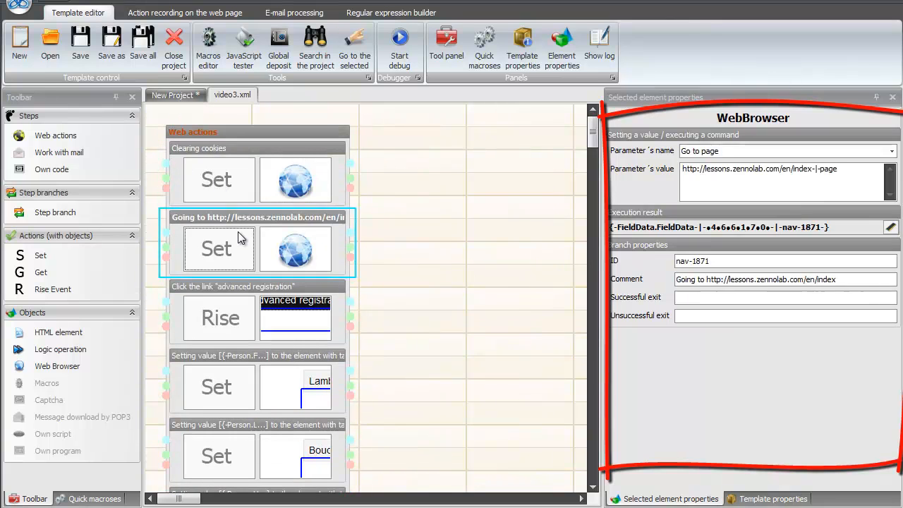
scroll("down", 3)
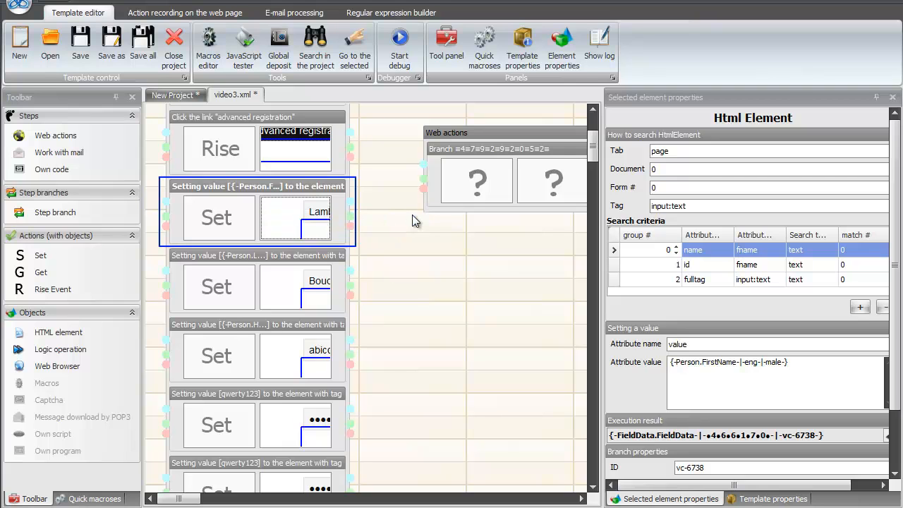
Insert the first-name Set action into the new step and delete the original from the main step
right_click(476, 180)
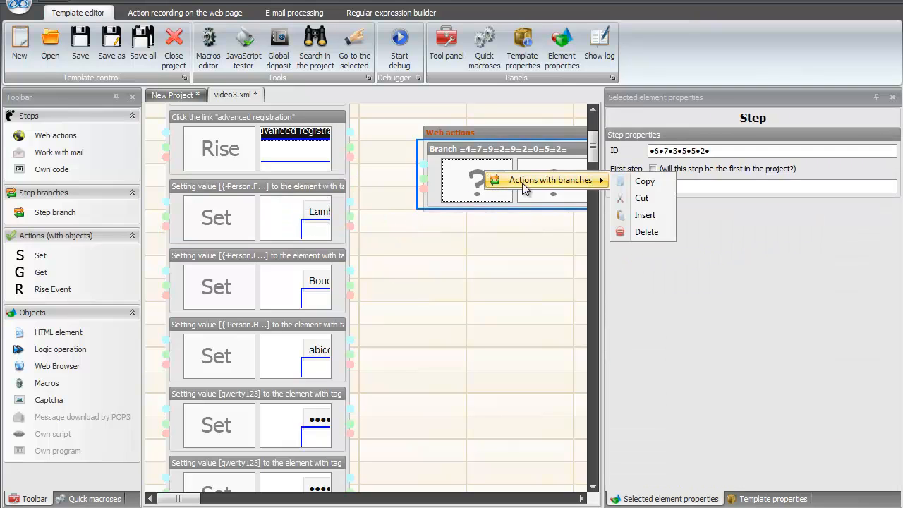
mouse_move(644, 215)
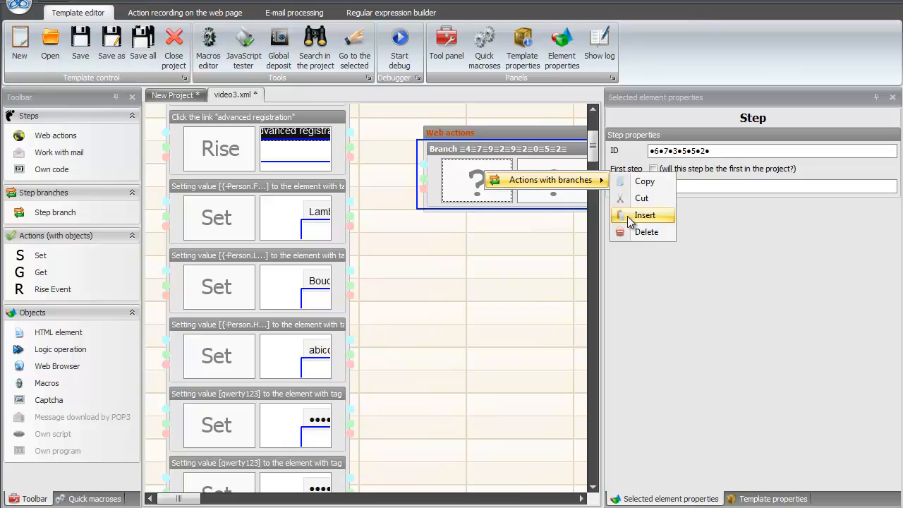
left_click(645, 215)
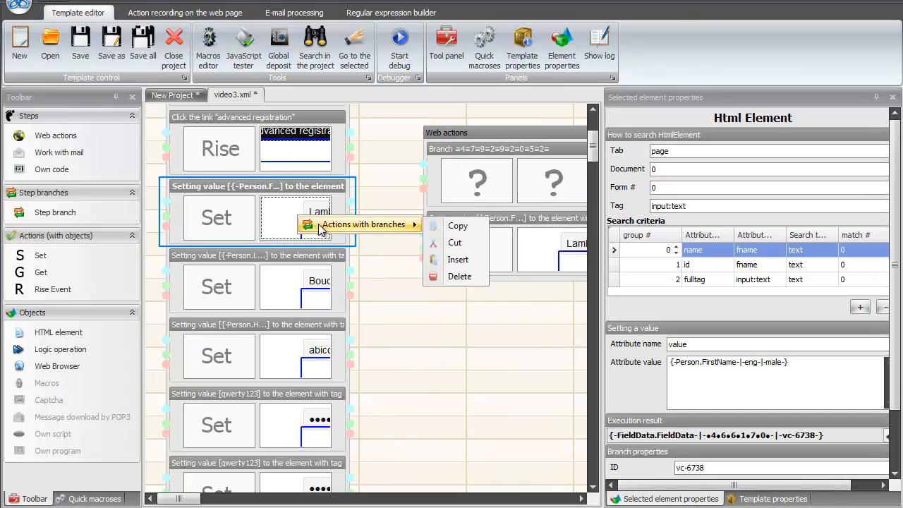
left_click(460, 275)
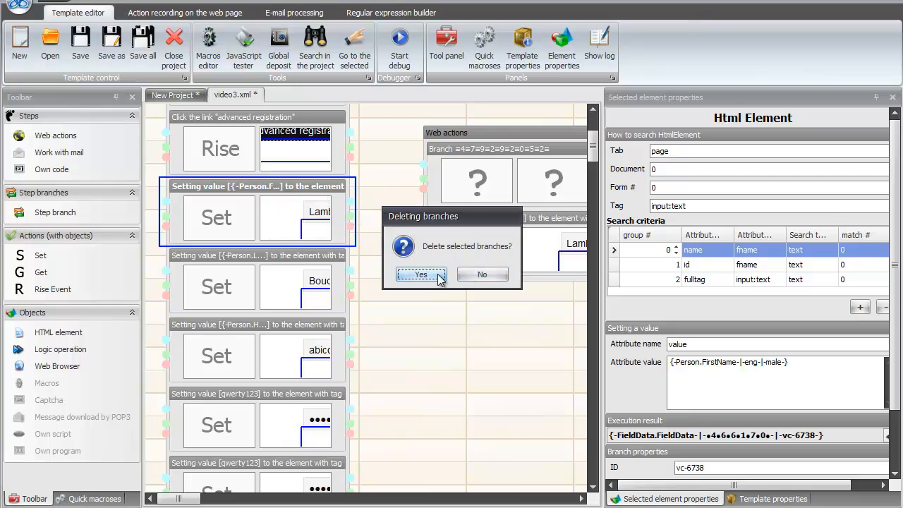
left_click(421, 274)
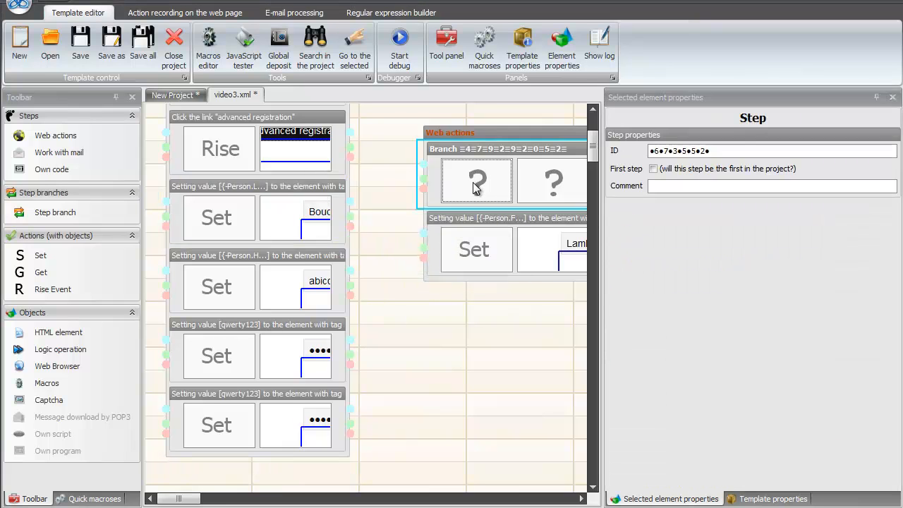
Delete the empty placeholder branch left in the new step, confirming Yes
right_click(477, 181)
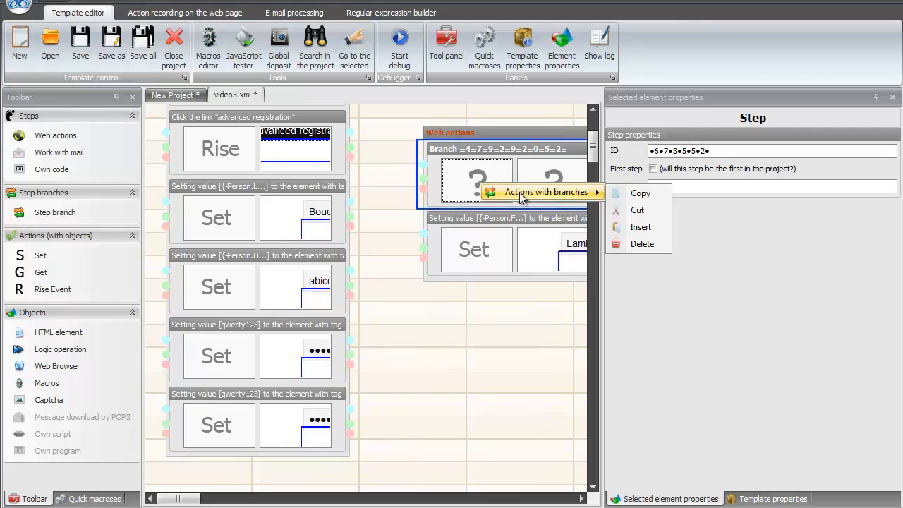
mouse_move(642, 244)
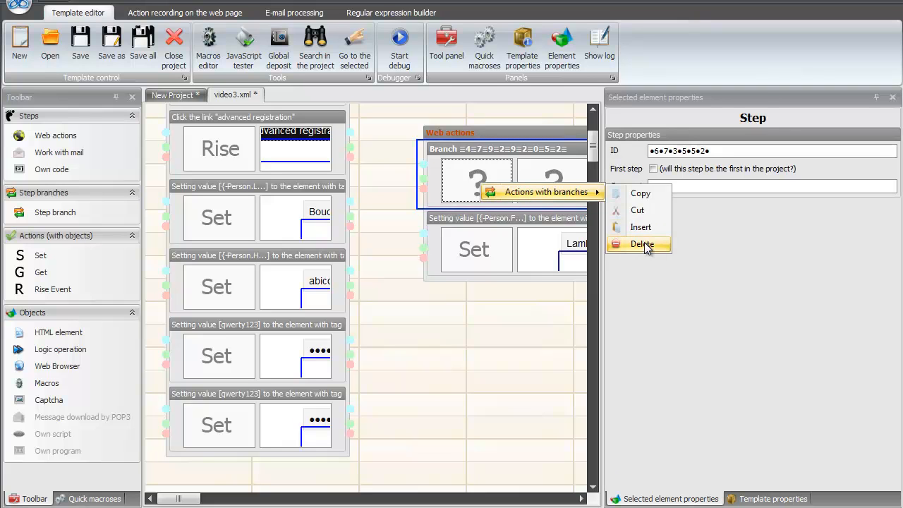
left_click(642, 244)
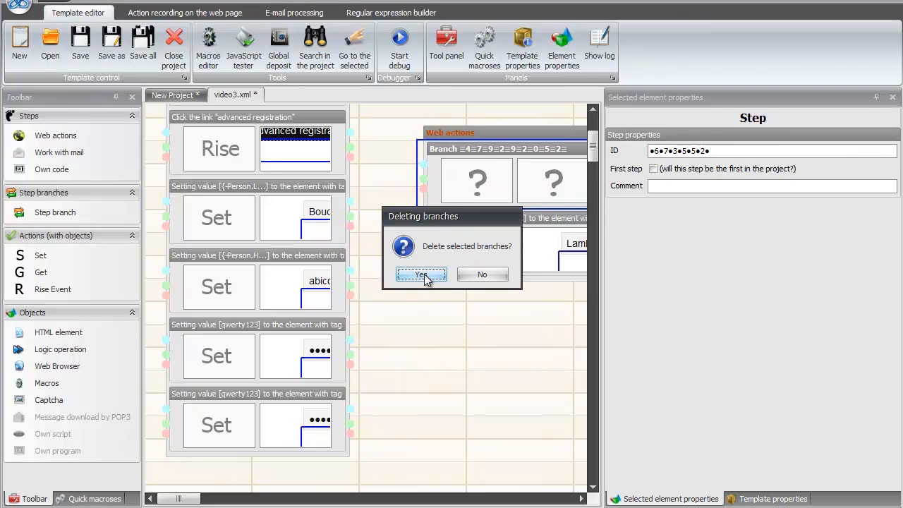
left_click(421, 274)
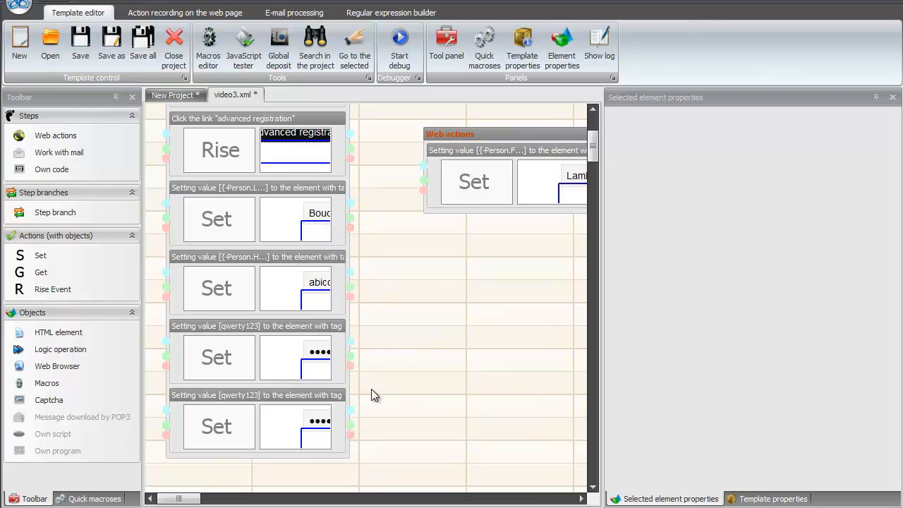
mouse_move(423, 170)
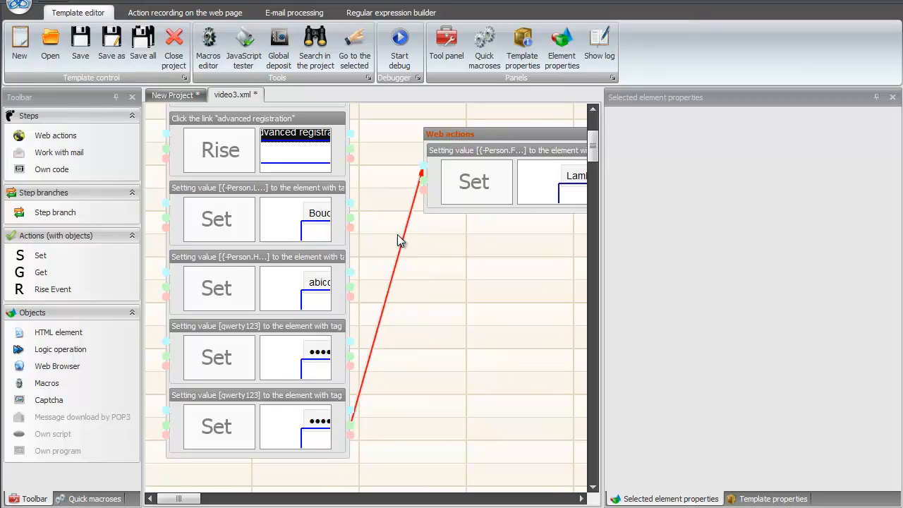
mouse_move(398, 261)
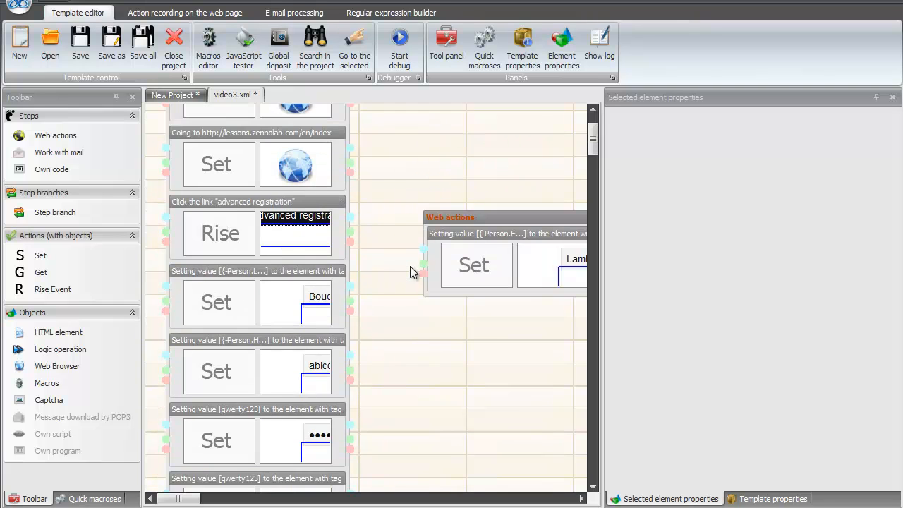
Draw a red arrow from the main step's last qwerty123 action to the second step's input
scroll("down", 3)
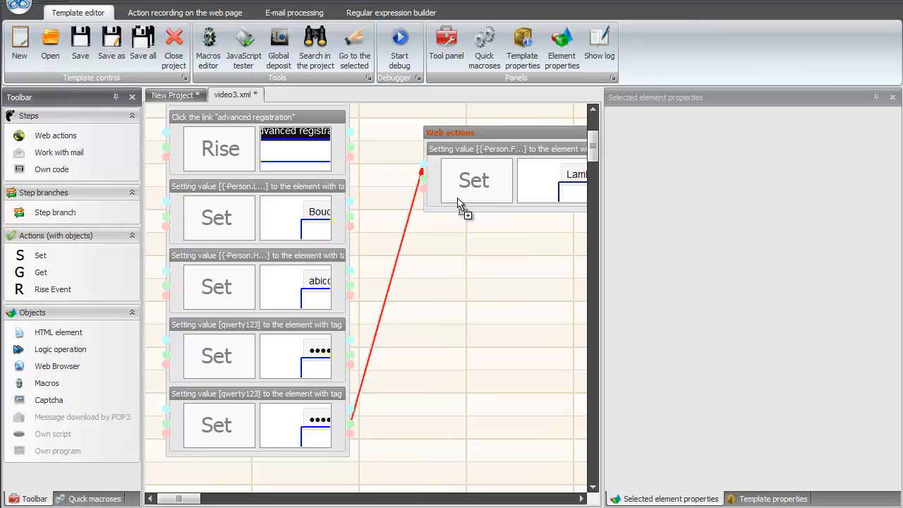
Add a Set action on the empty branch acting on the Web Browser with the Go to page command
left_click(476, 180)
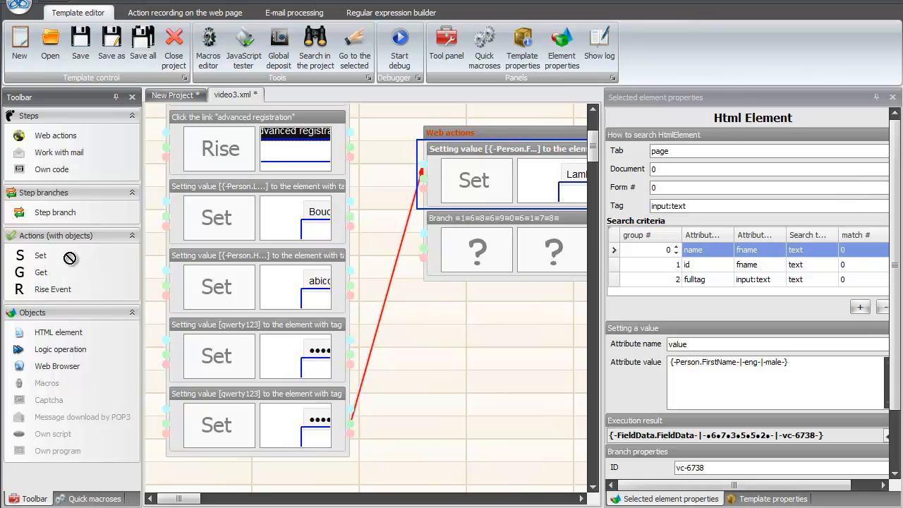
left_click(476, 250)
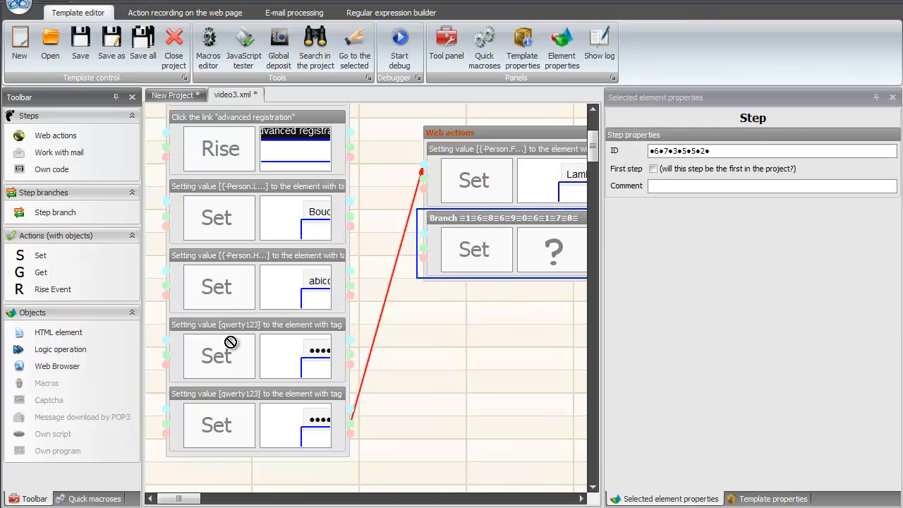
left_click(552, 251)
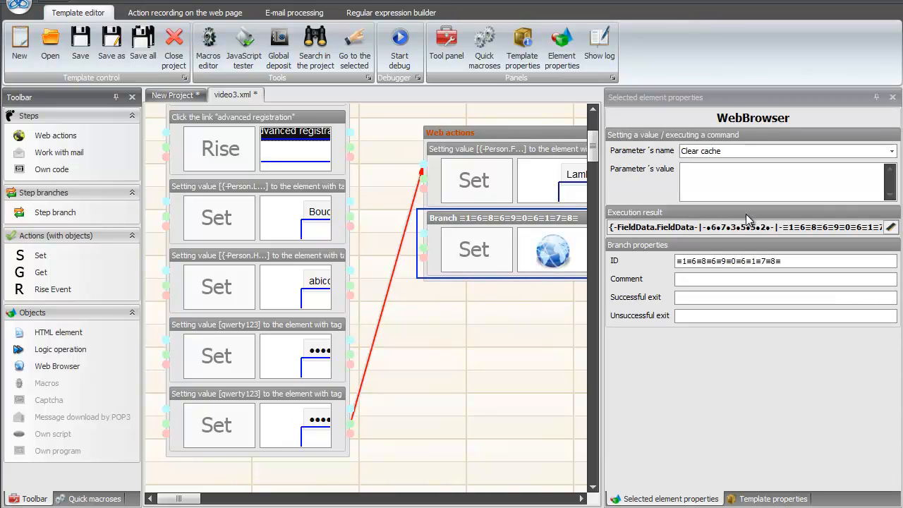
left_click(891, 151)
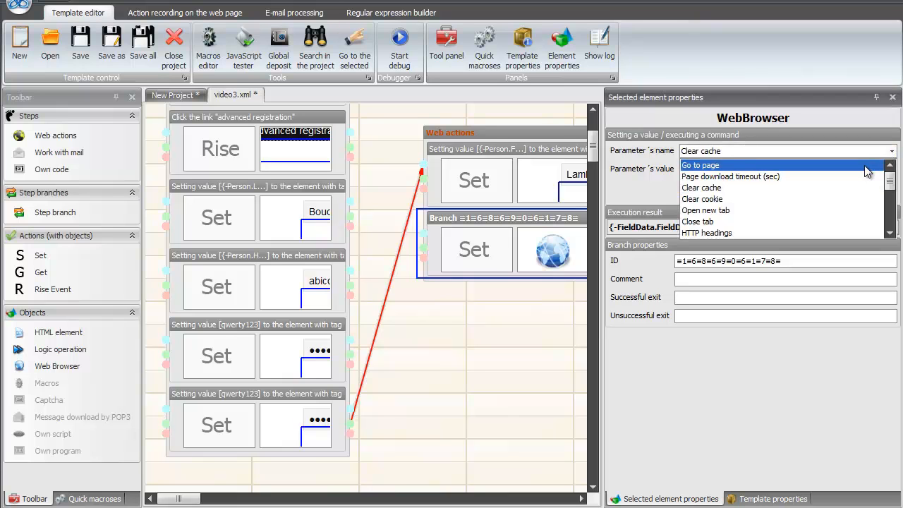
left_click(701, 165)
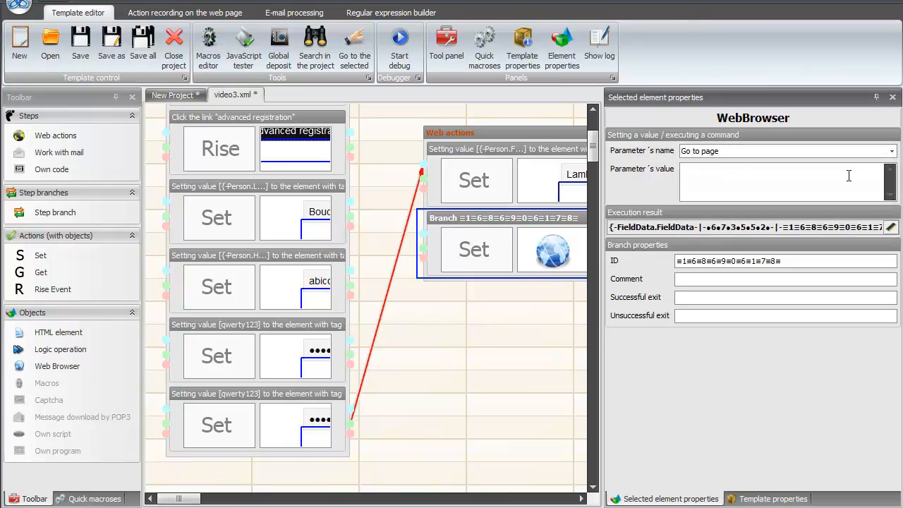
type("http://zennolab.com/en")
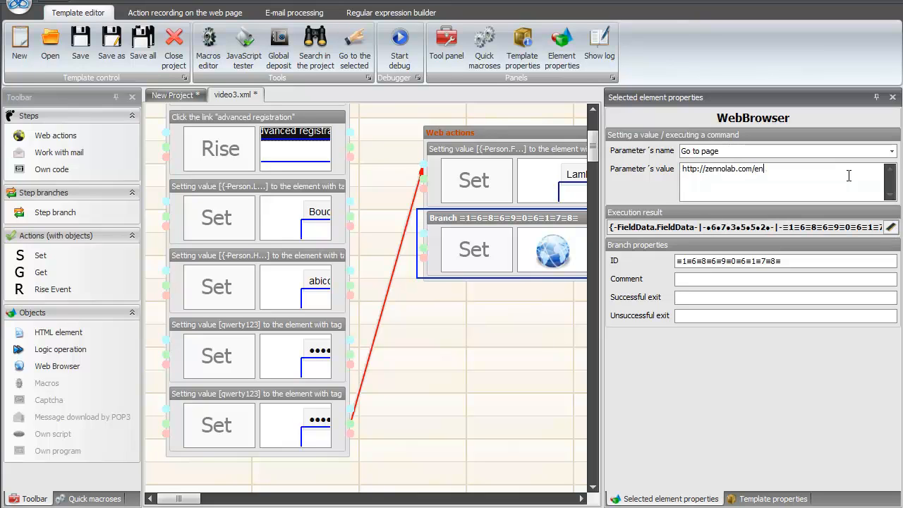
type("-")
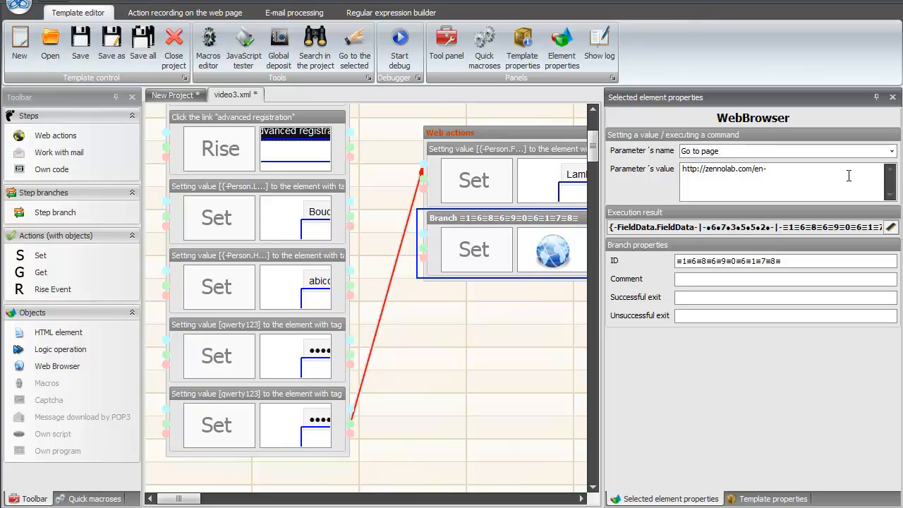
type("-|-page")
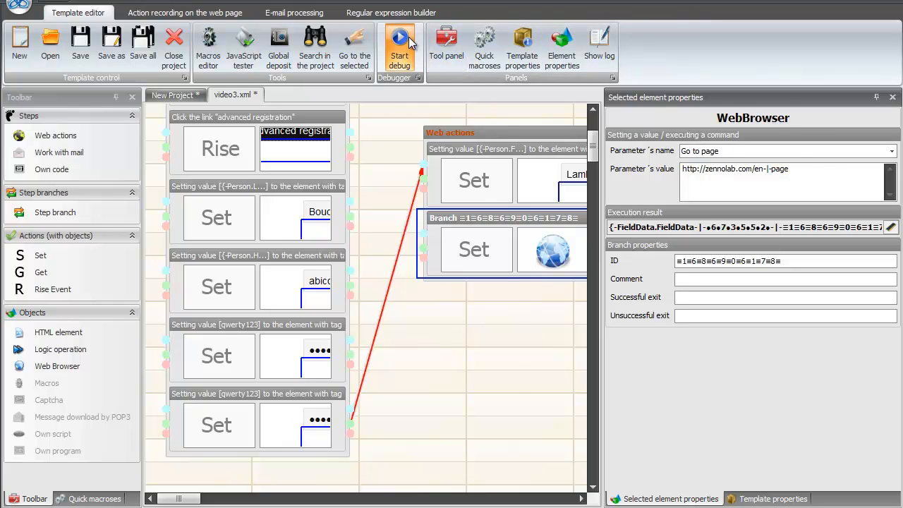
Start debugging and step through cookie clearing, the lessons index and the advanced registration page
left_click(398, 38)
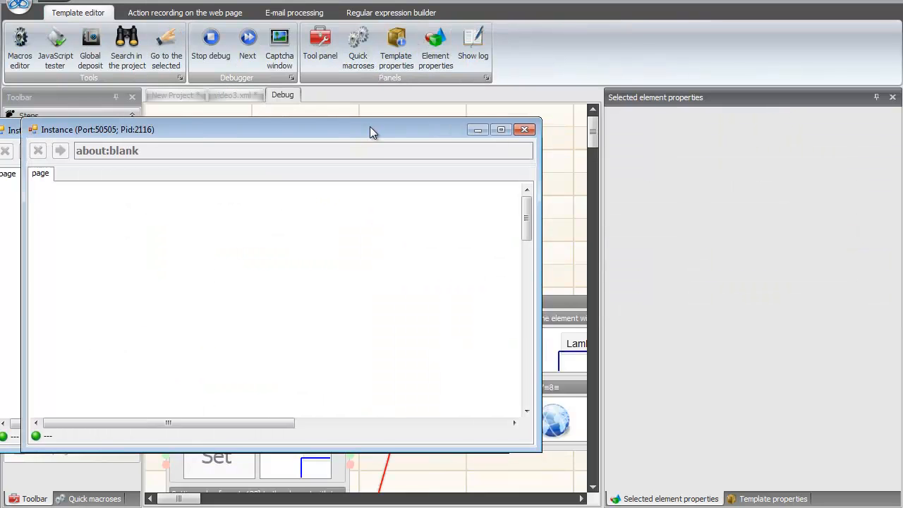
left_click(247, 39)
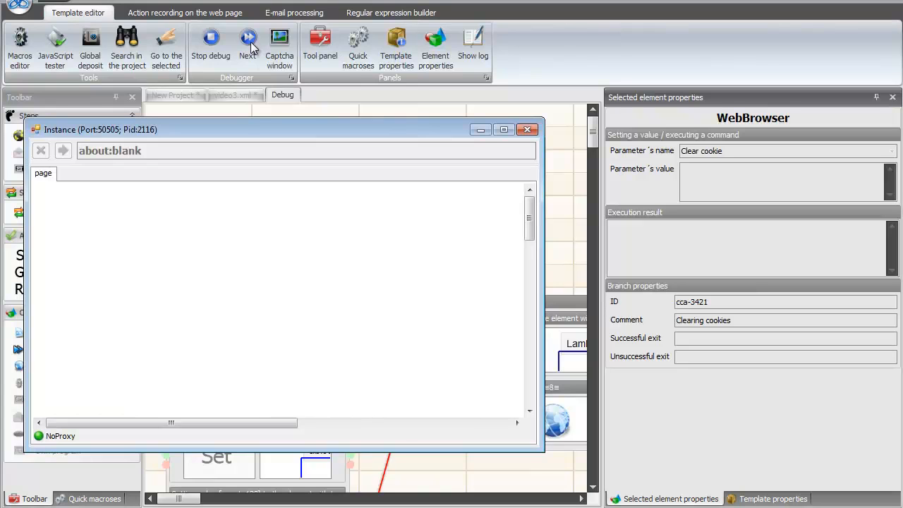
left_click(248, 37)
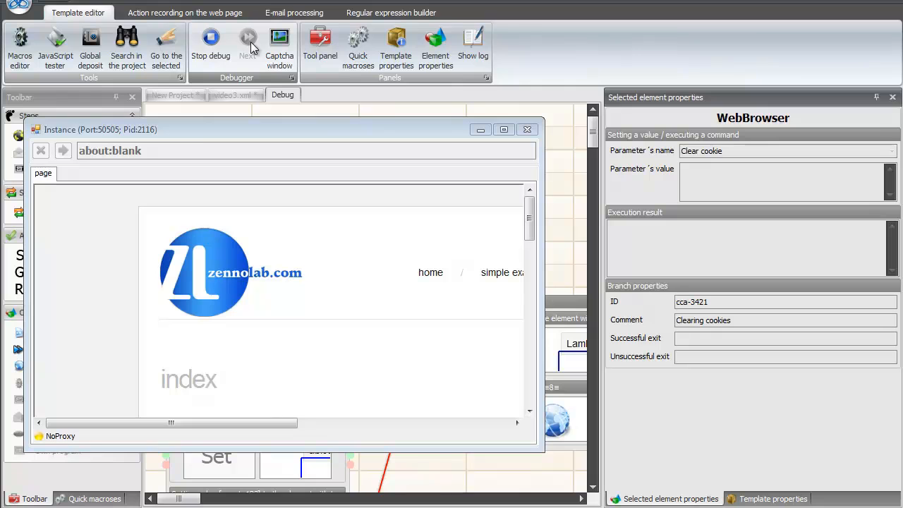
left_click(247, 39)
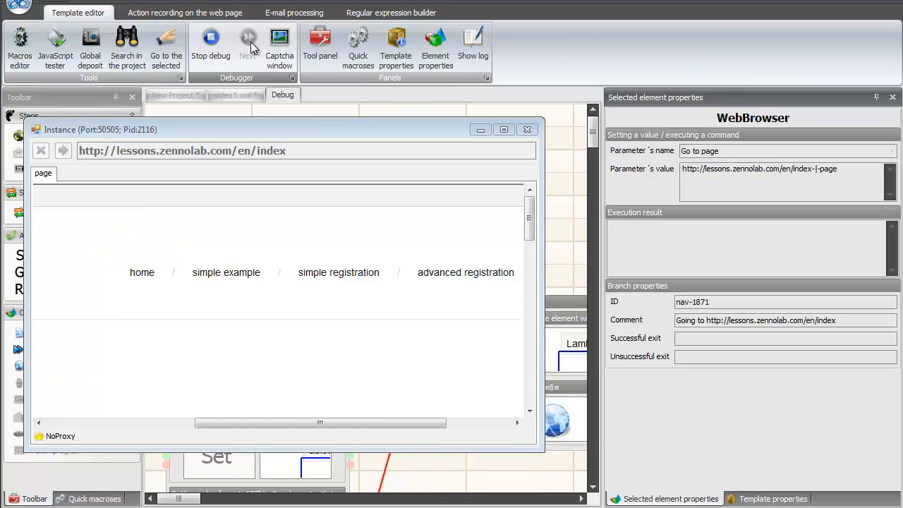
left_click(248, 39)
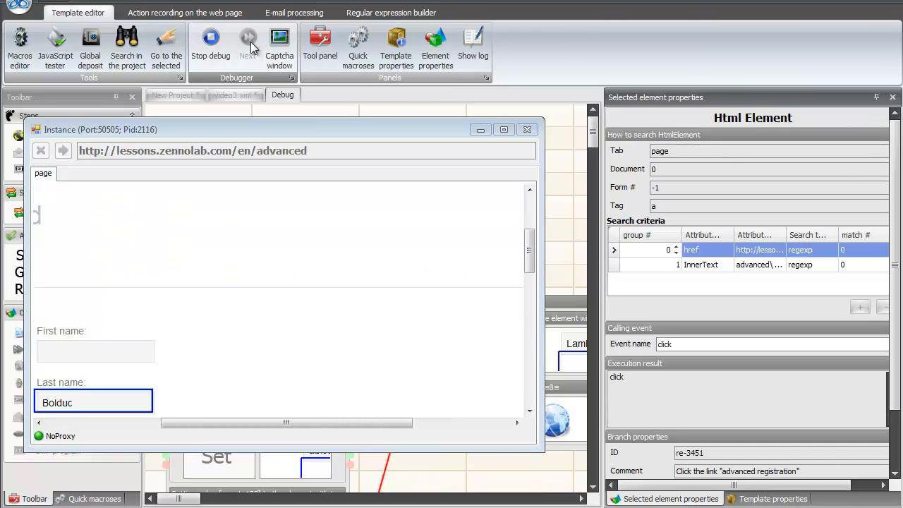
Step through the form-filling branches and the new Go to page branch until the log reports success, then stop
left_click(248, 42)
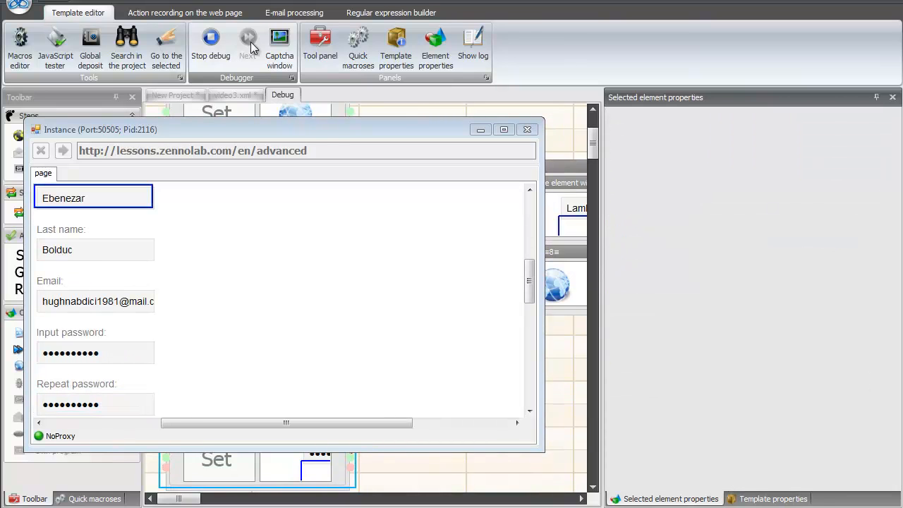
left_click(247, 41)
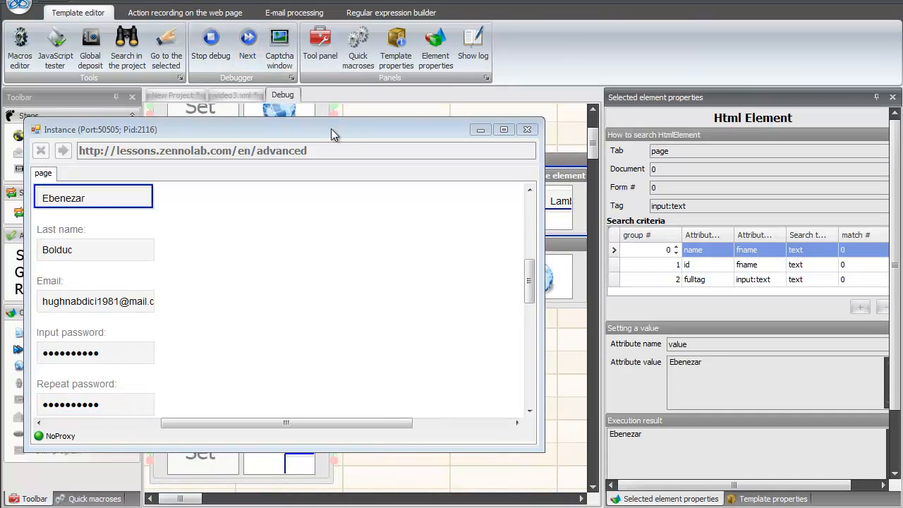
left_click(246, 39)
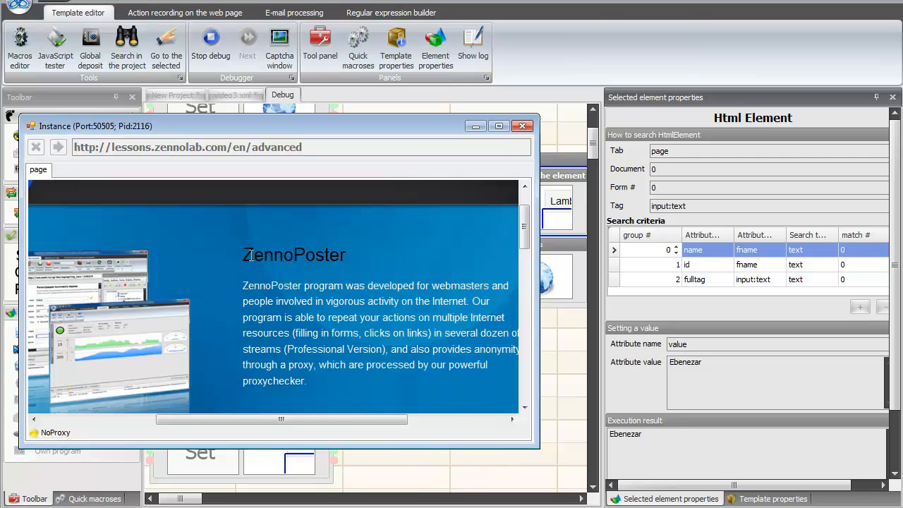
left_click(247, 39)
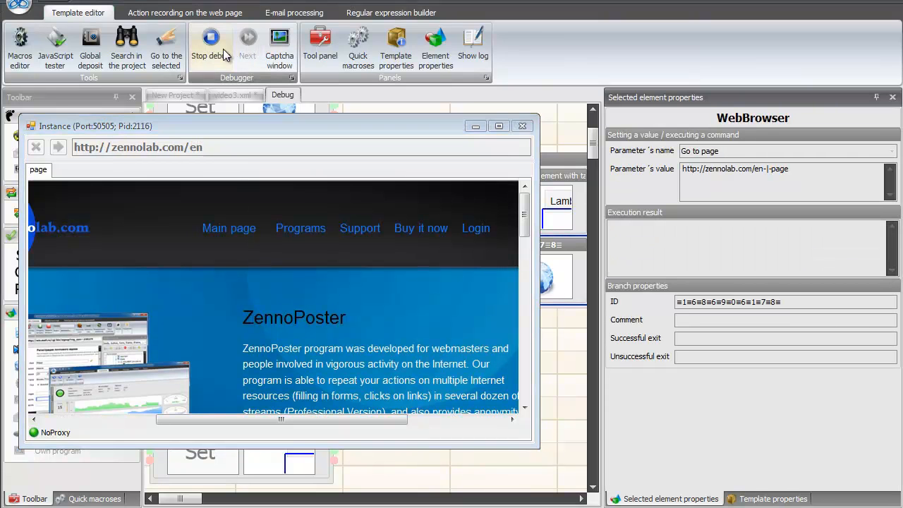
left_click(472, 43)
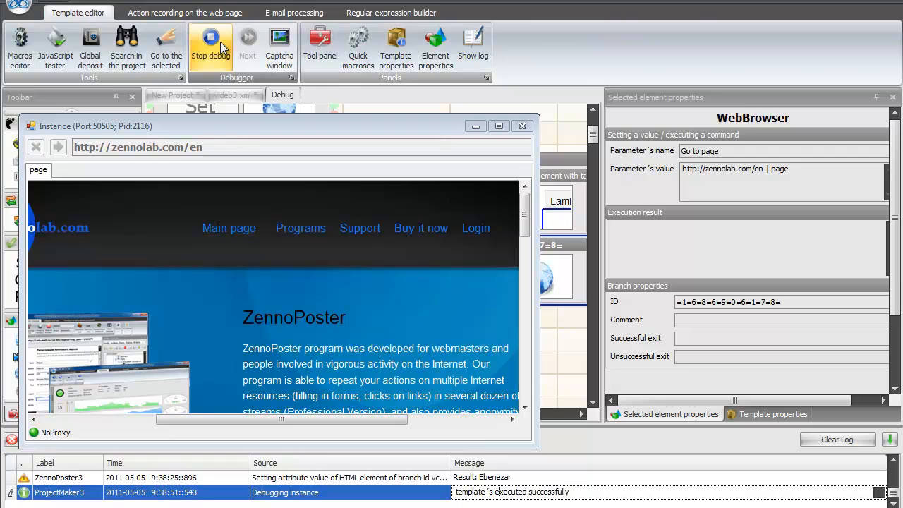
left_click(210, 38)
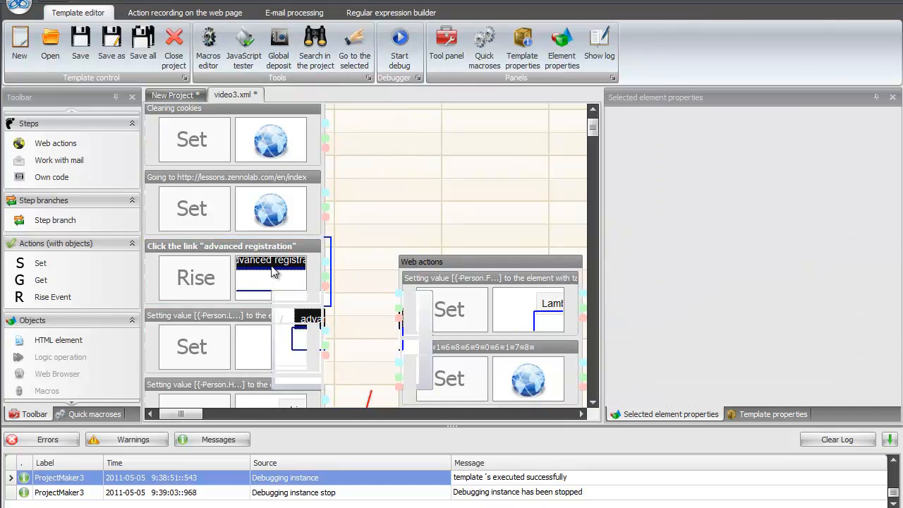
Show the advanced-registration click action's href and InnerText regexp search criteria
left_click(270, 278)
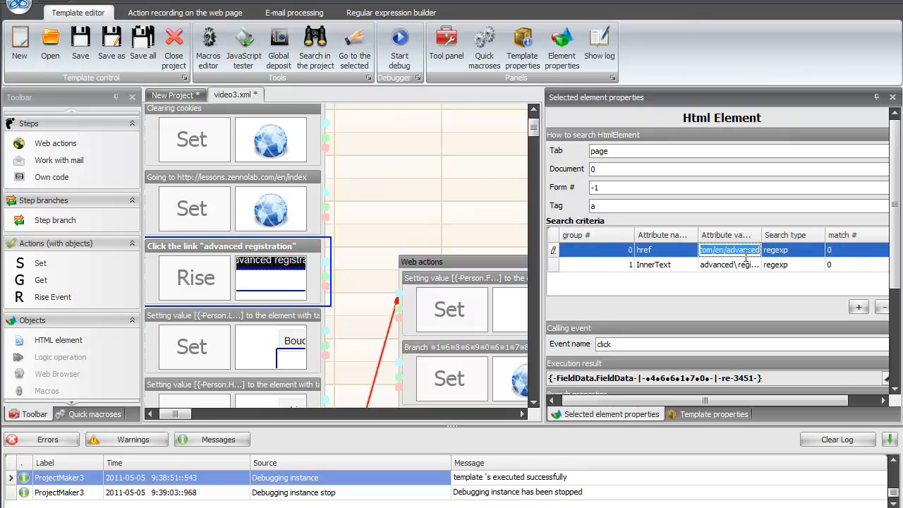
left_click(706, 265)
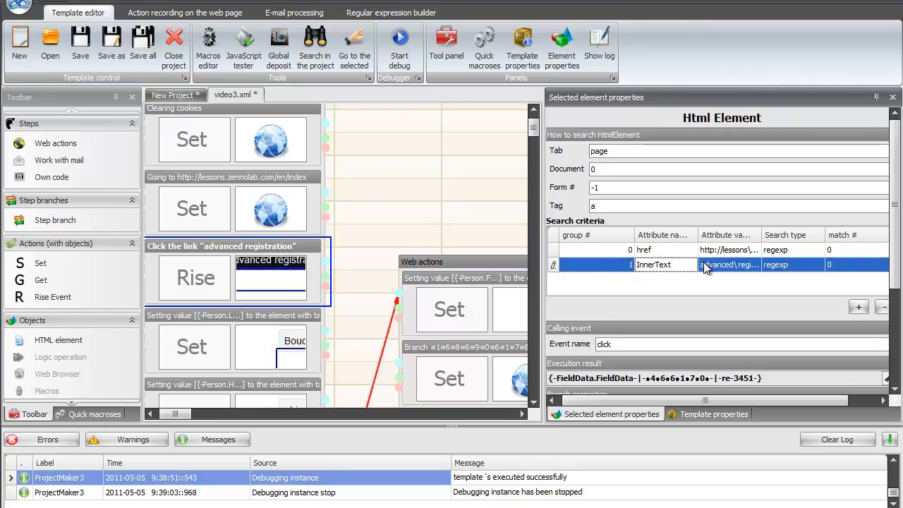